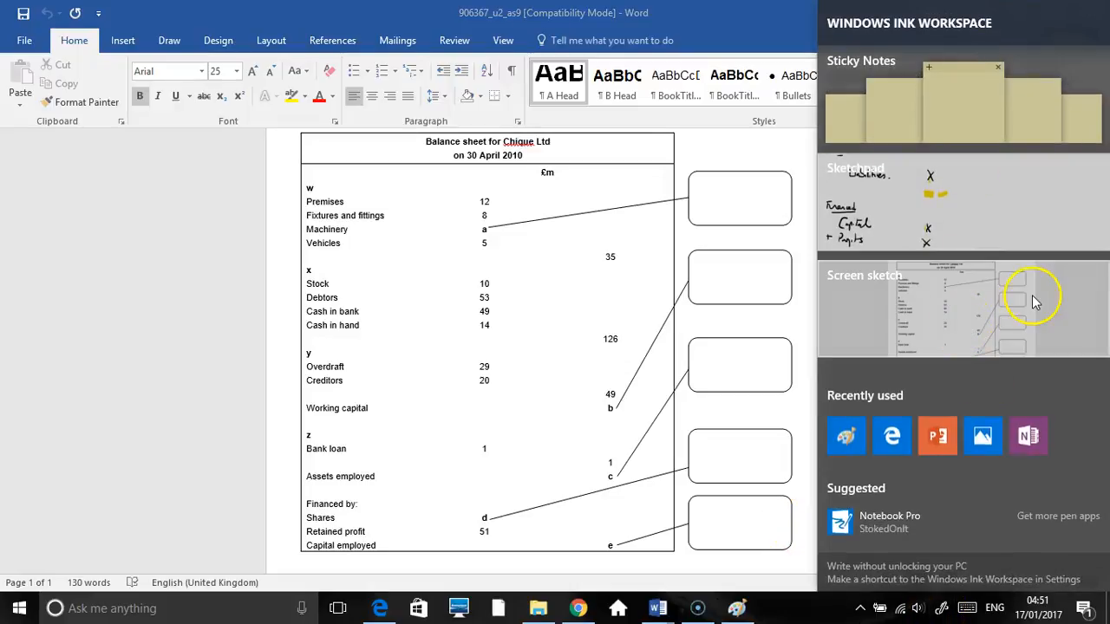
- Capture the balance sheet in Screen Sketch and draw a tall brace down its left edge
click(865, 275)
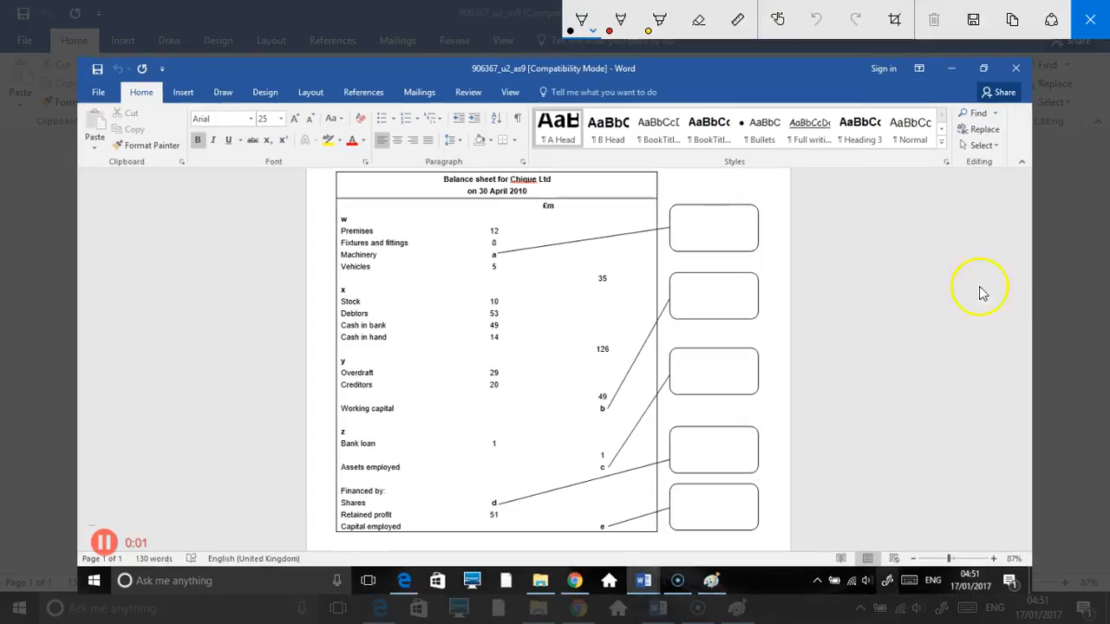
mouse_move(443, 257)
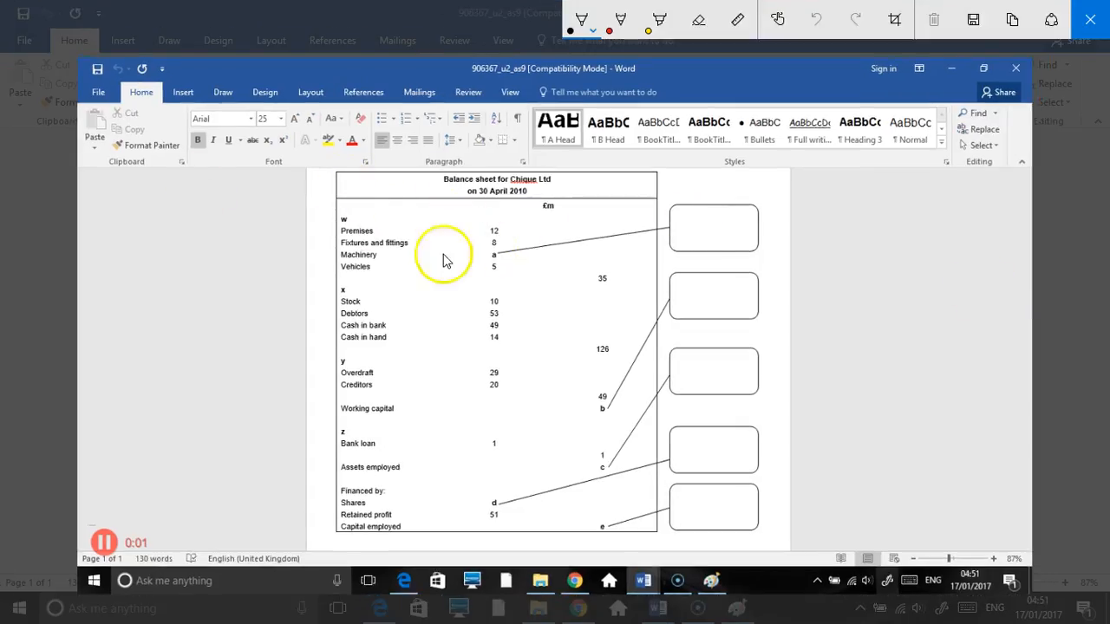
mouse_move(137, 139)
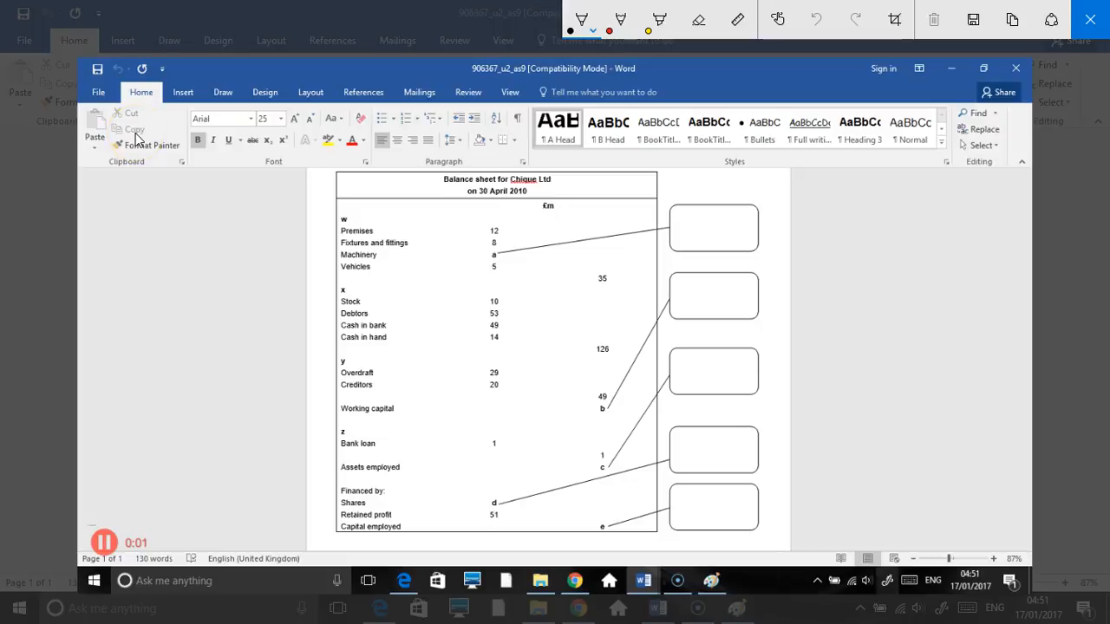
drag(295, 213, 286, 464)
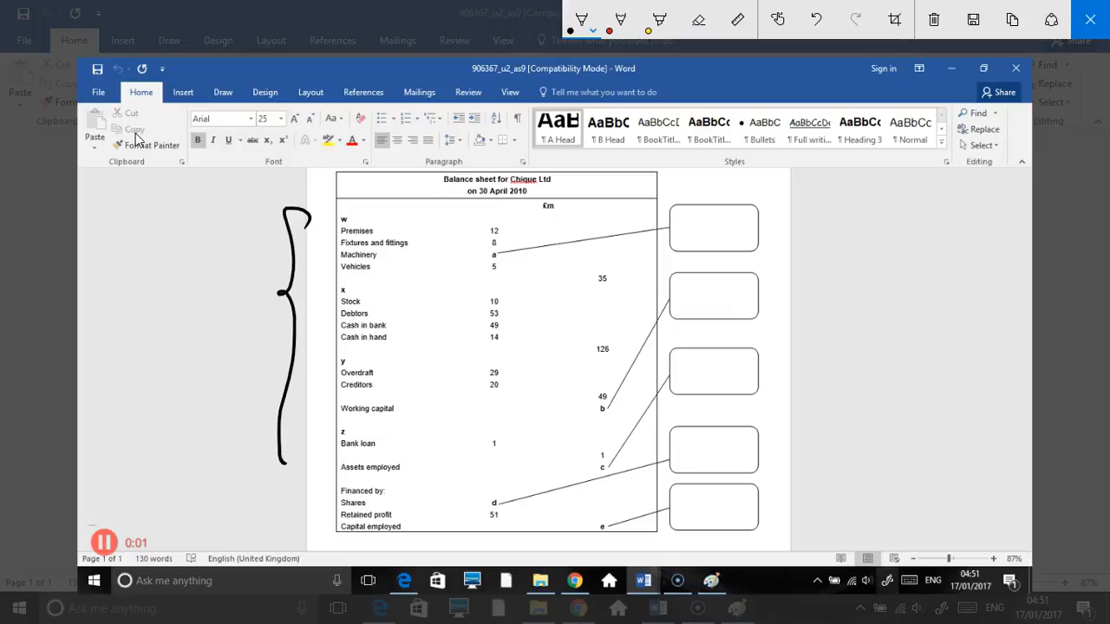
- Draw a short brace below the first one, beside the financing rows
drag(286, 486, 278, 515)
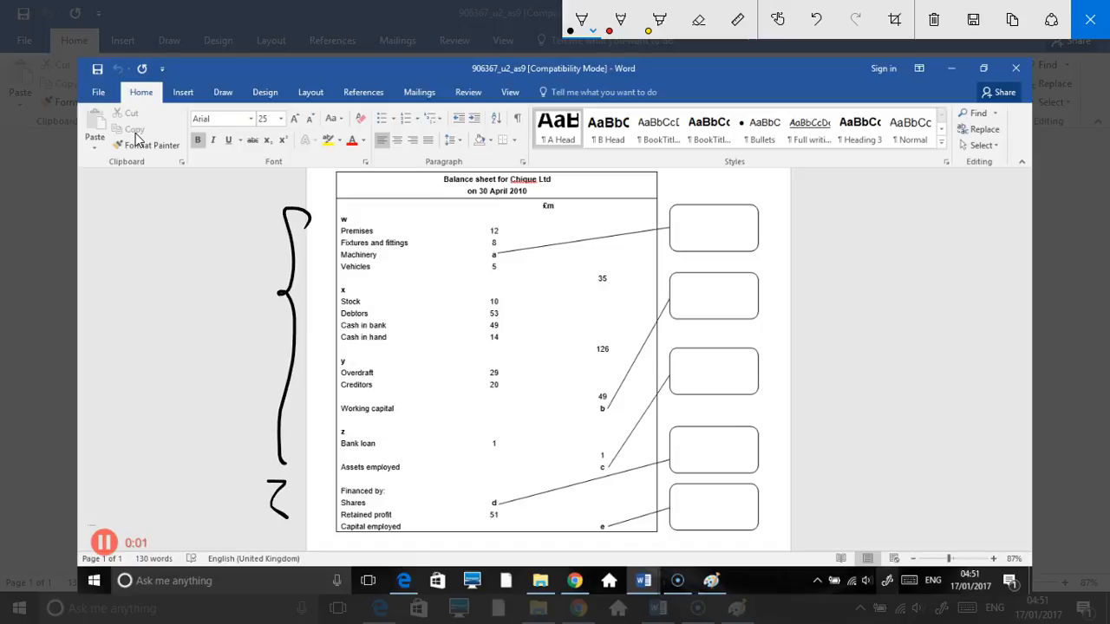
mouse_move(326, 216)
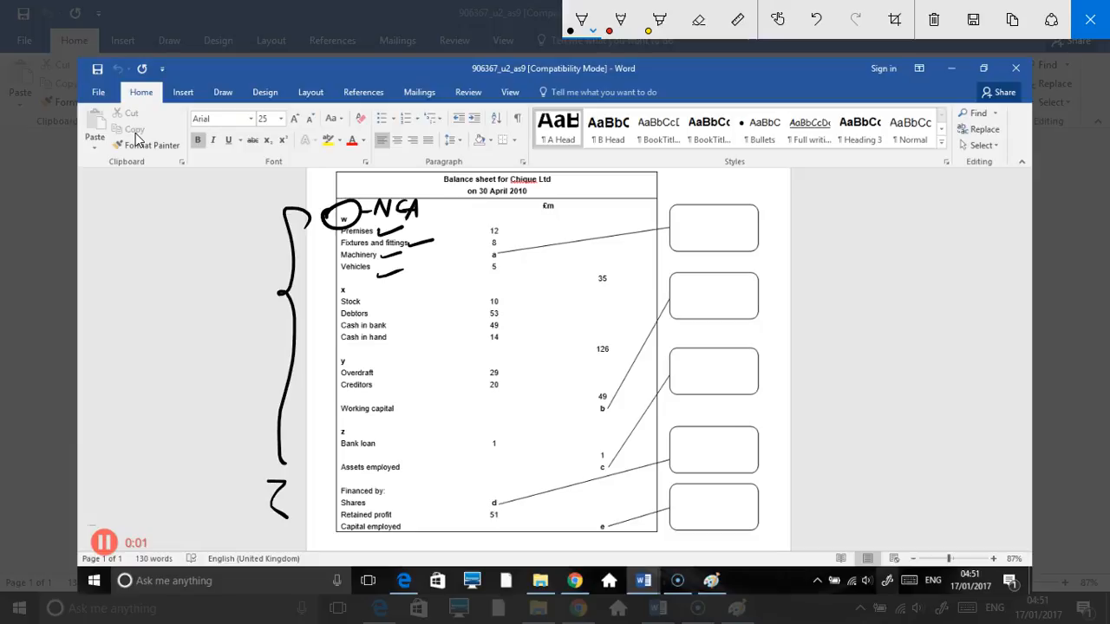
- Circle the section w figures, write 10 in the first box, and label x as CA
drag(486, 225, 486, 273)
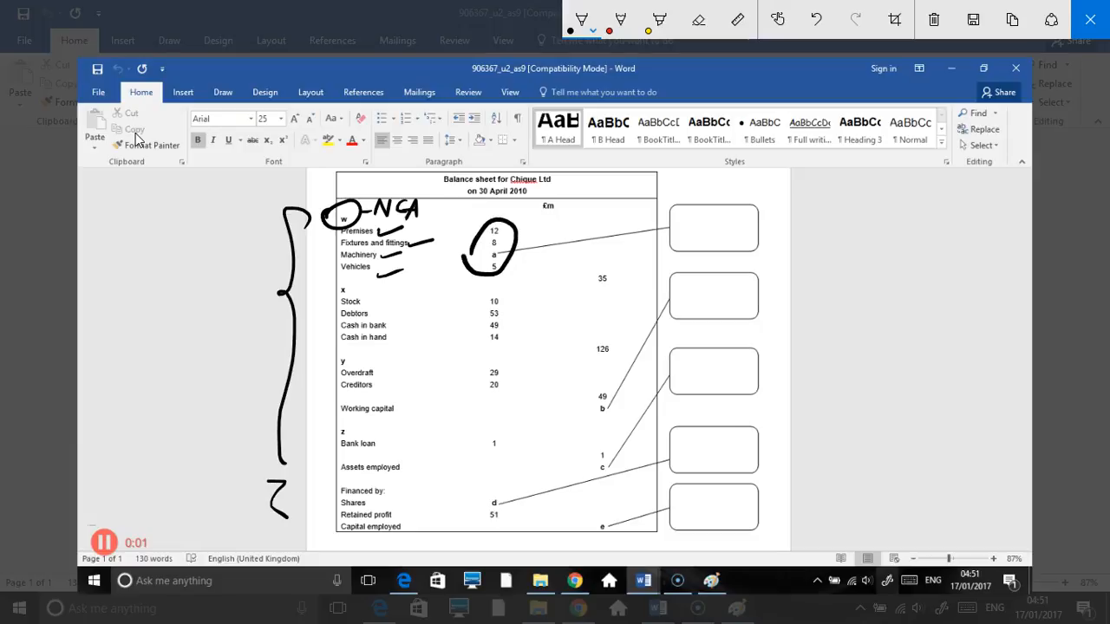
drag(589, 277, 616, 277)
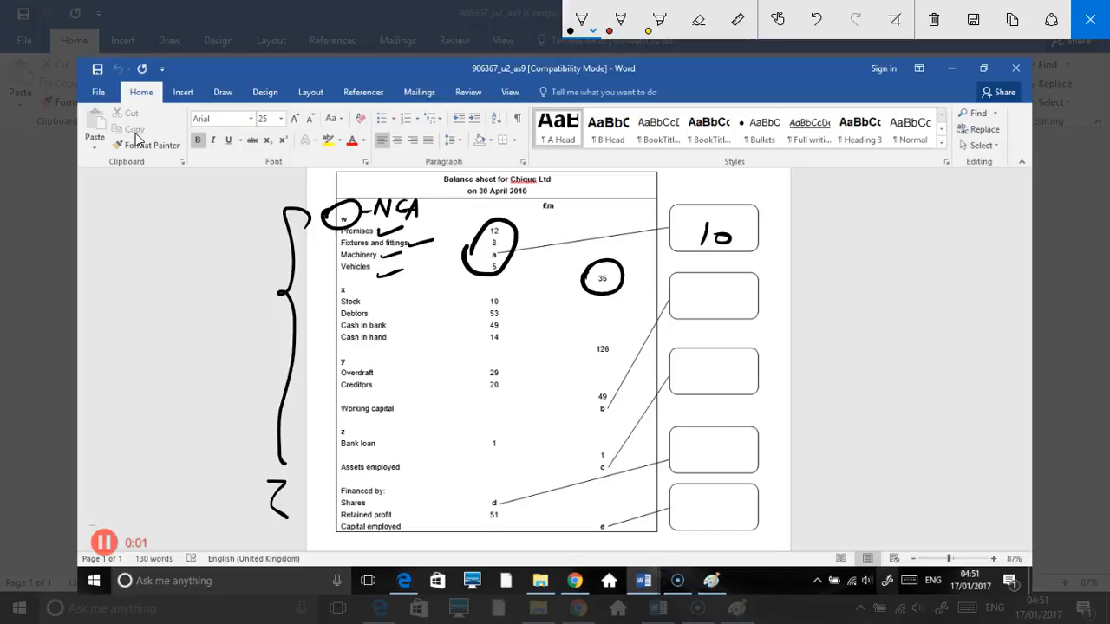
drag(451, 217, 440, 260)
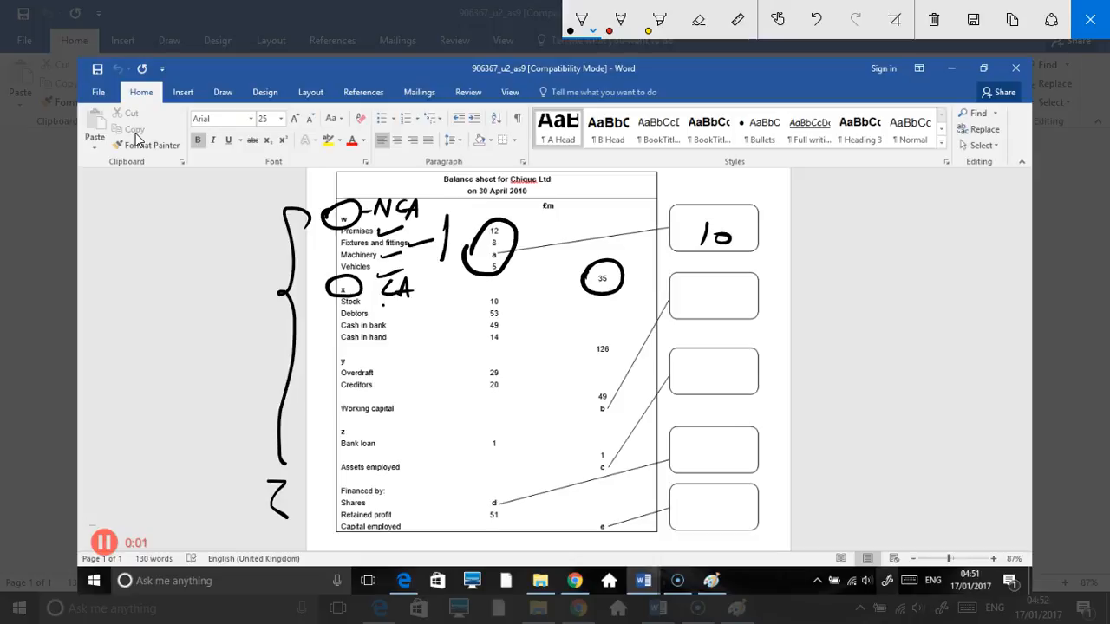
- Write 'TK Invnt' beside Stock and circle the 126 total and section y
drag(386, 304, 408, 316)
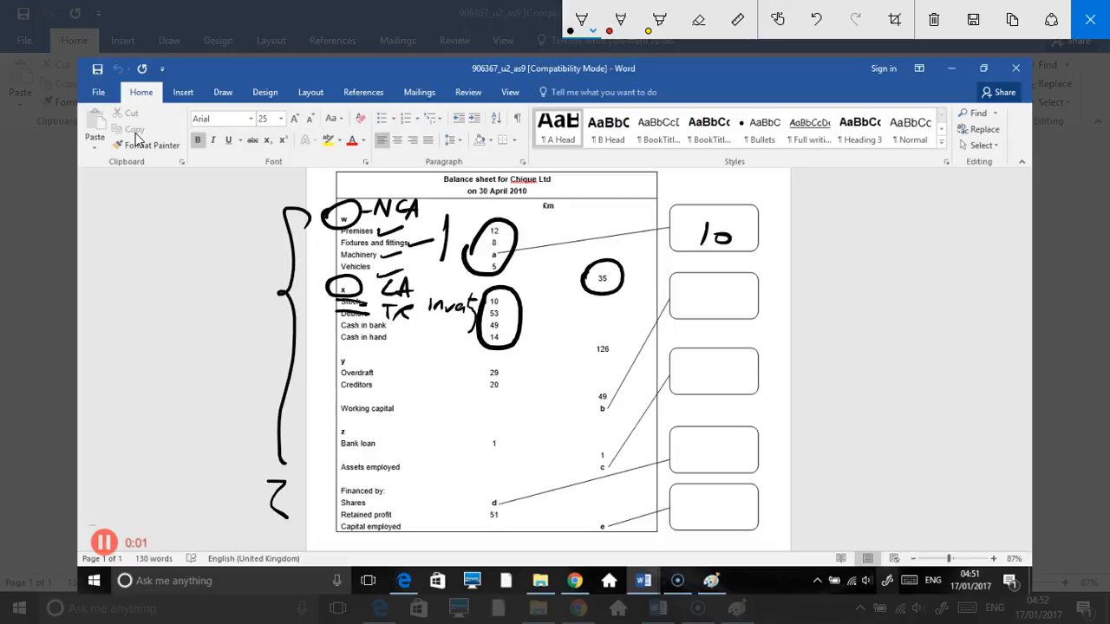
drag(581, 343, 620, 342)
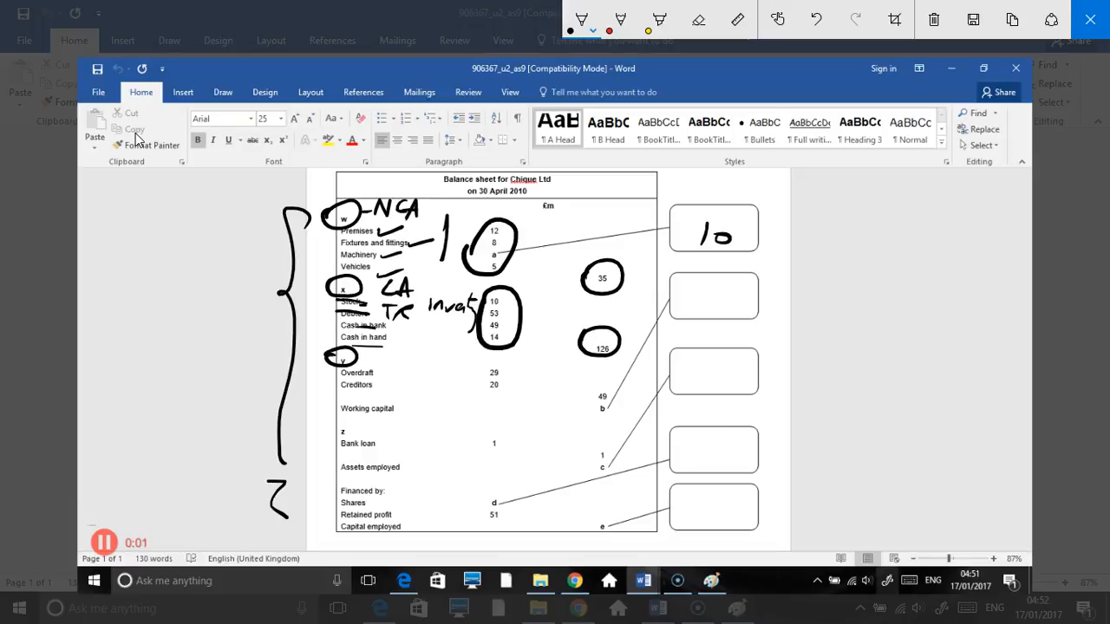
- Write 'CL' beside section y and add a stroke to its row
drag(364, 360, 403, 364)
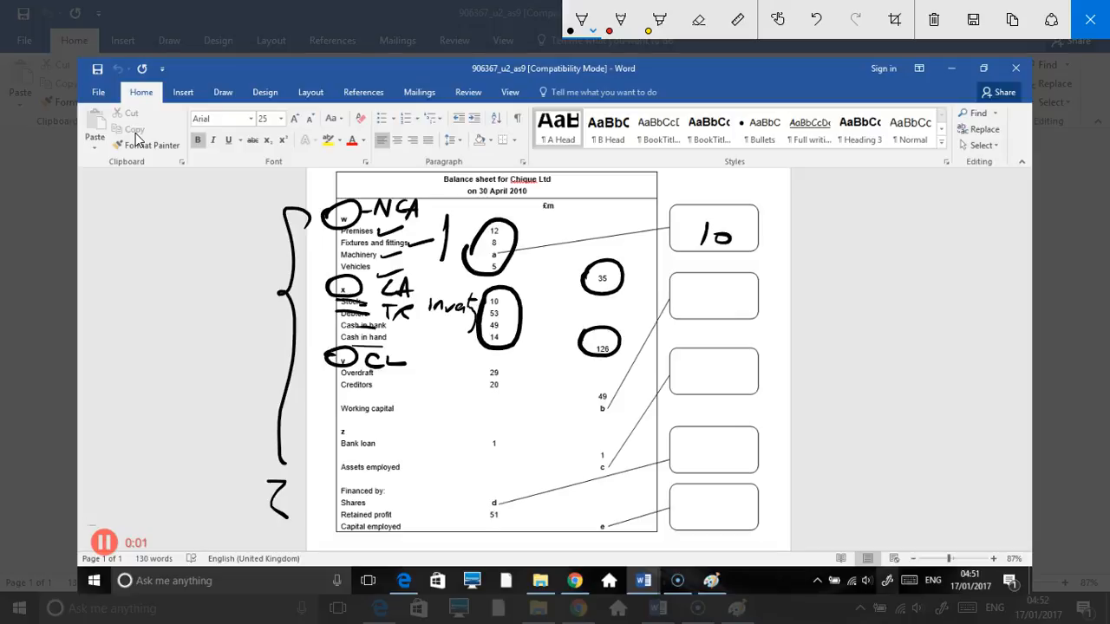
drag(476, 371, 505, 371)
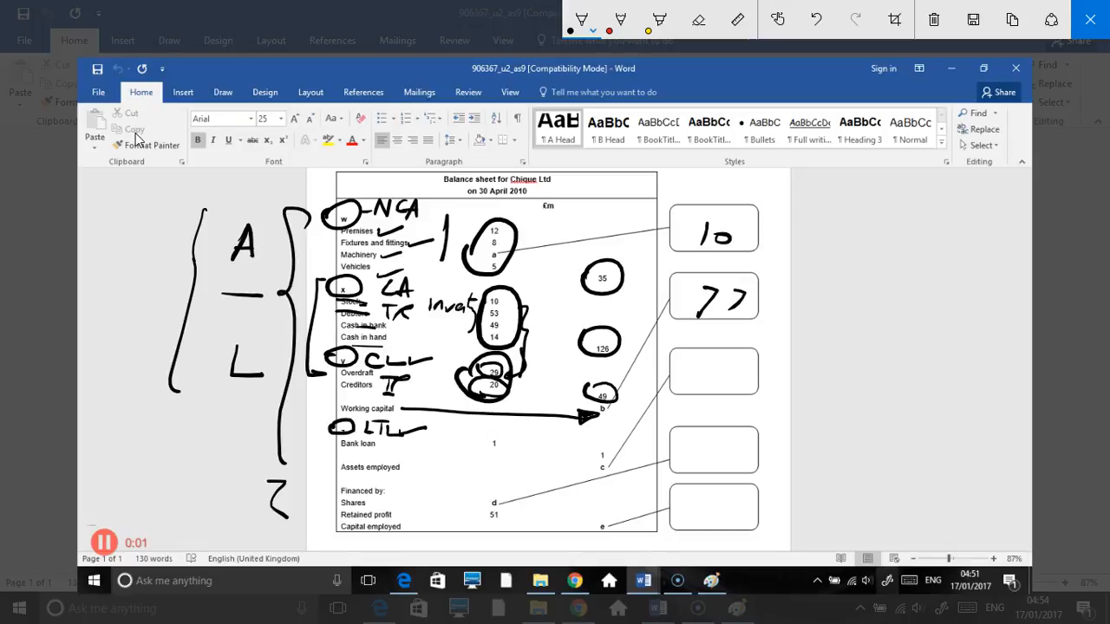
- Write the 'CA > CL by 77' note beside the second box
drag(767, 286, 771, 307)
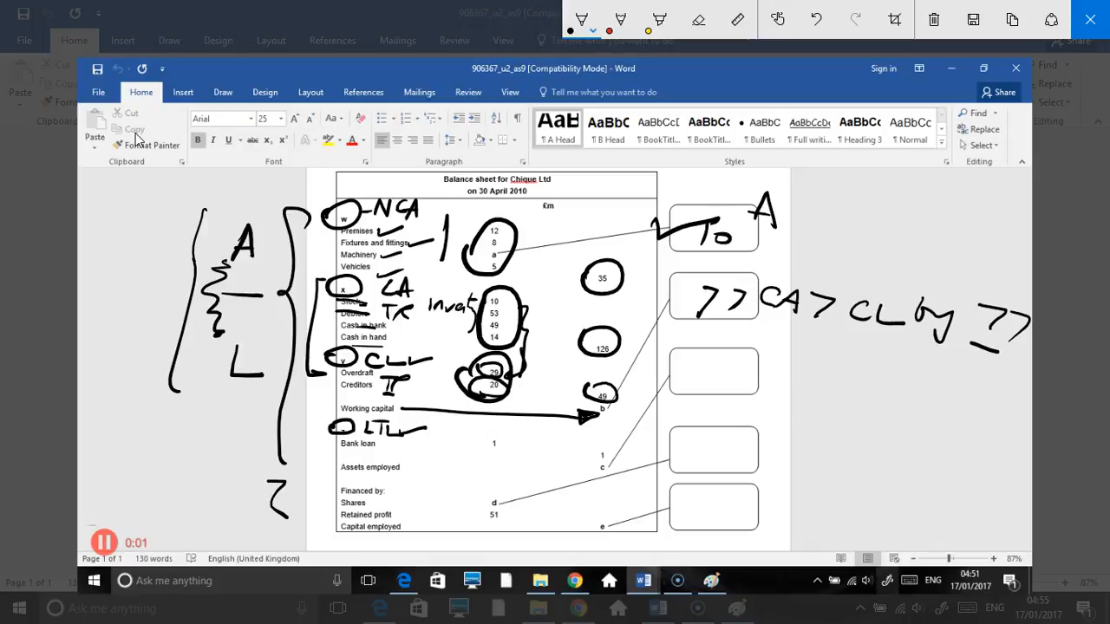
- Circle the bank loan's 1 and start writing the answer in the third box
drag(589, 455, 607, 437)
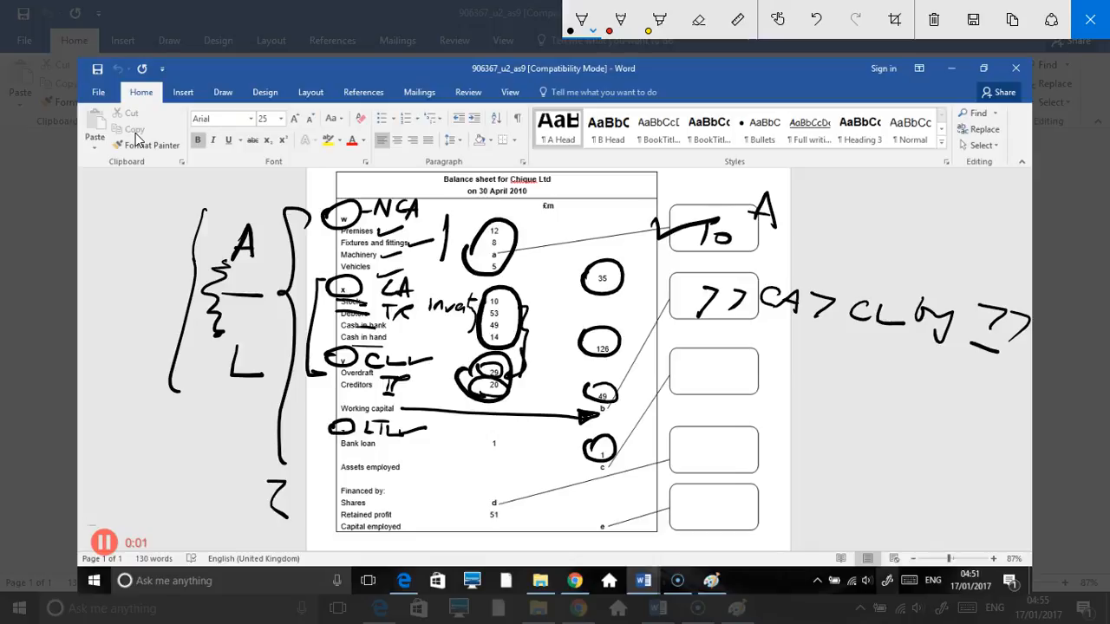
drag(693, 382, 702, 365)
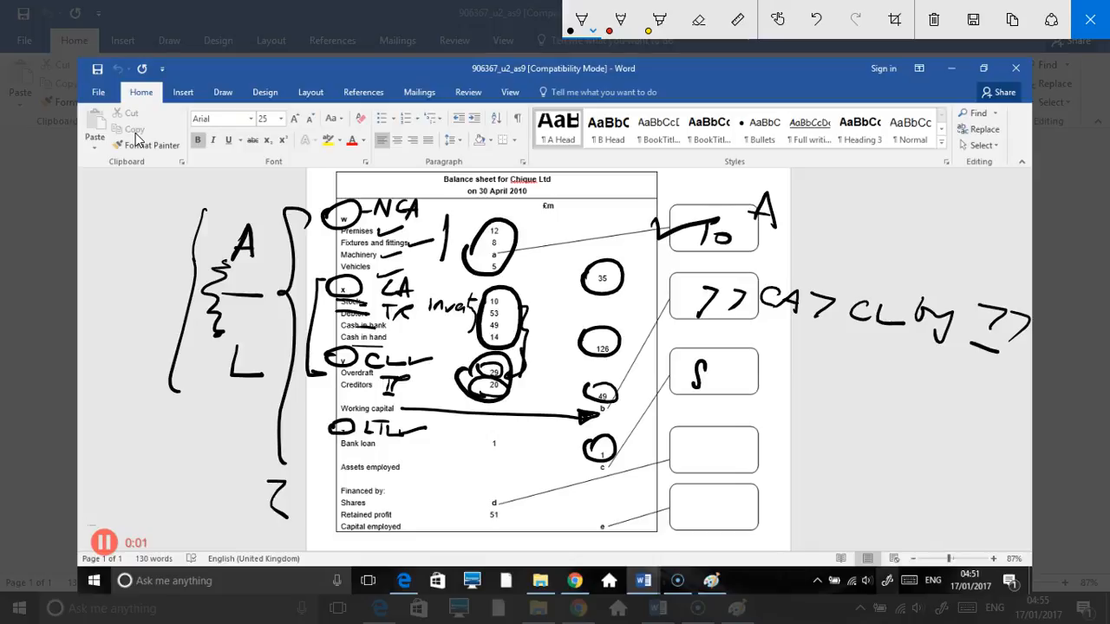